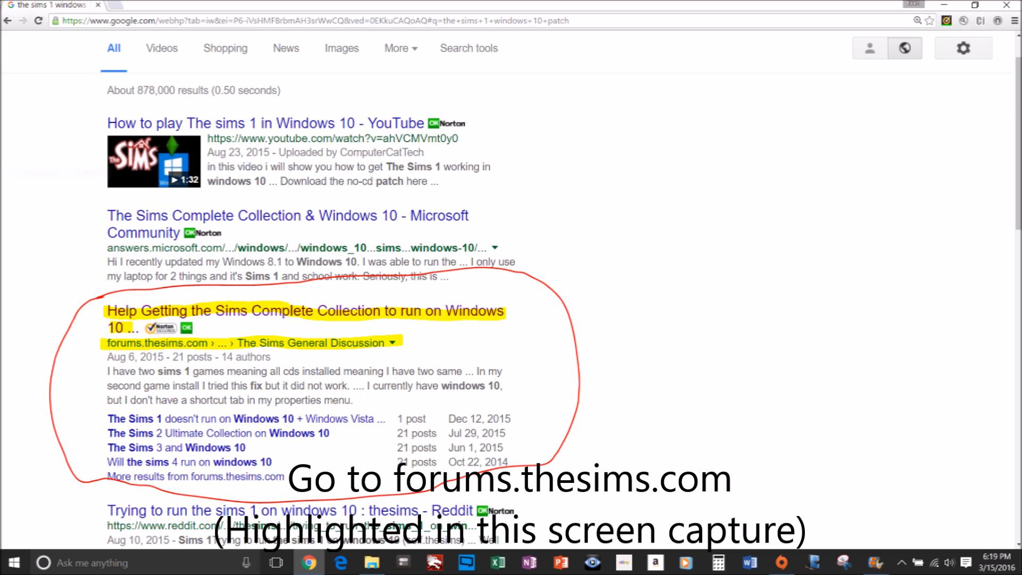
Open the forums.thesims.com thread 'Help Getting the Sims Complete Collection to run on Windows 10'
left_click(304, 310)
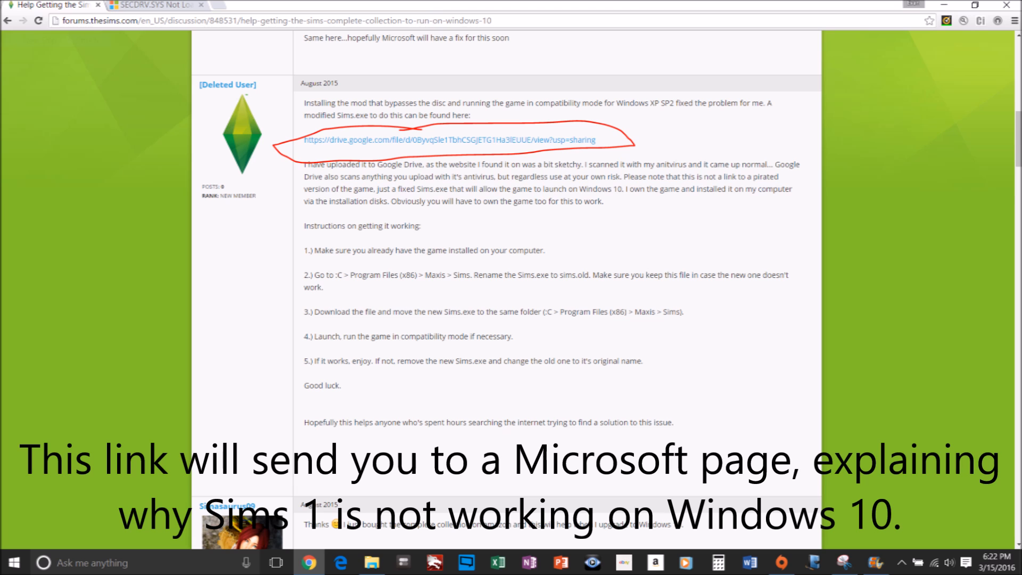
Follow the thread's link to the Microsoft Answers page on SECDRV.SYS not loading in Windows 10
left_click(157, 4)
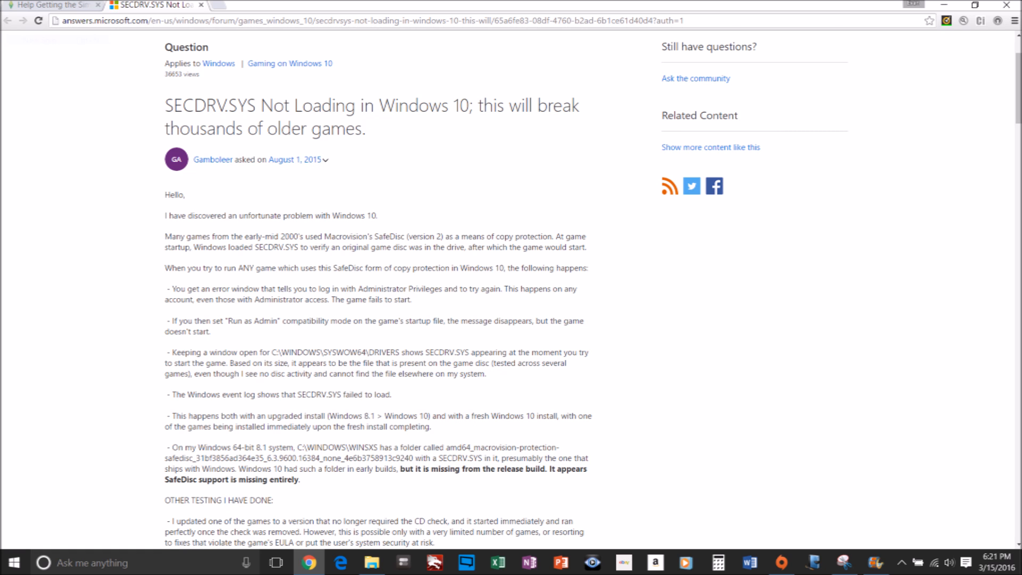